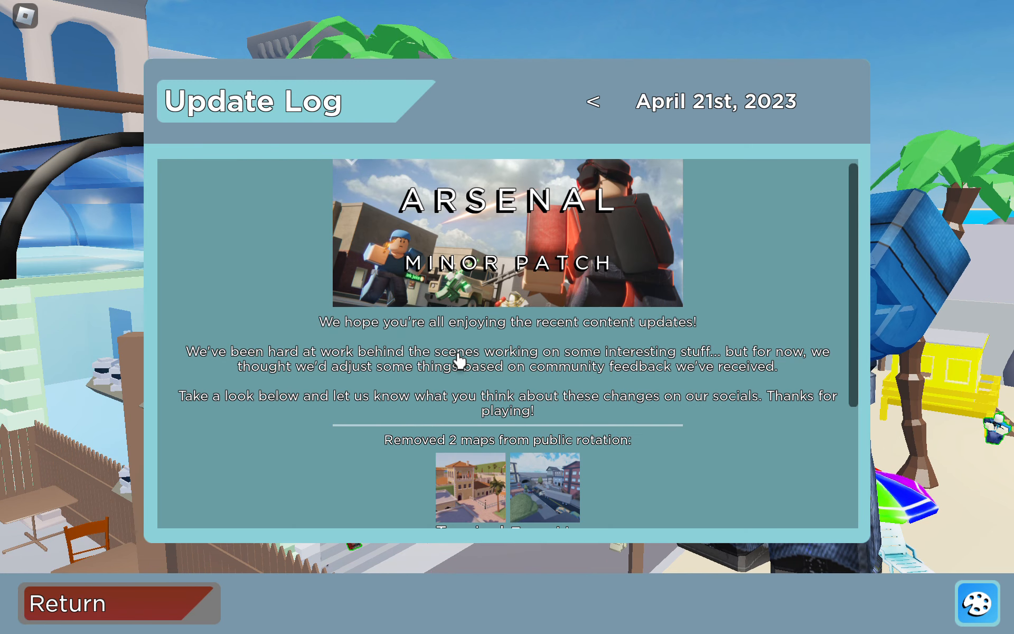
pyautogui.moveTo(386, 406)
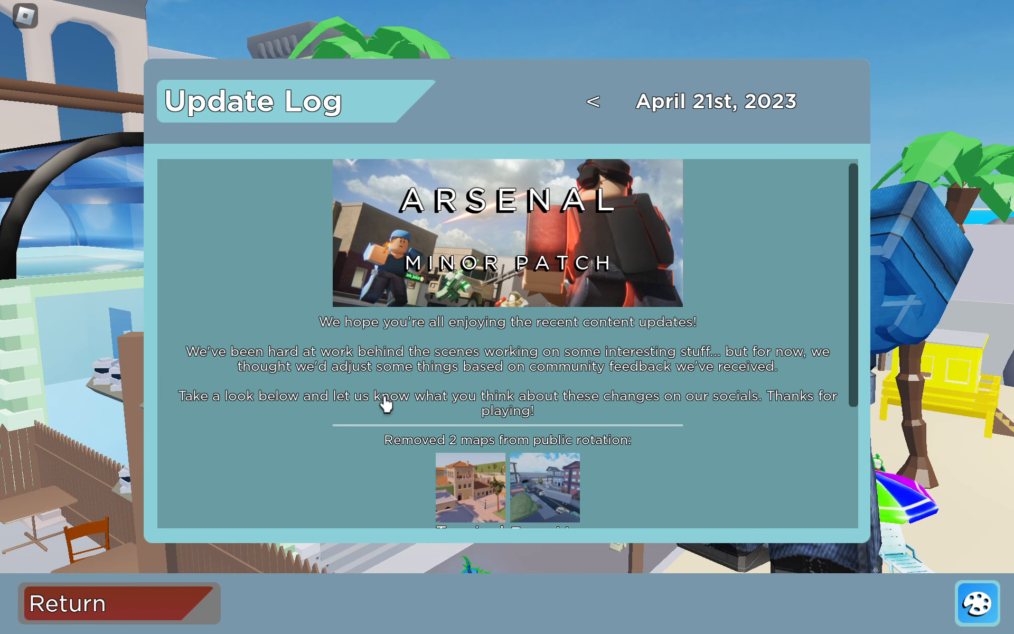
pyautogui.moveTo(569, 398)
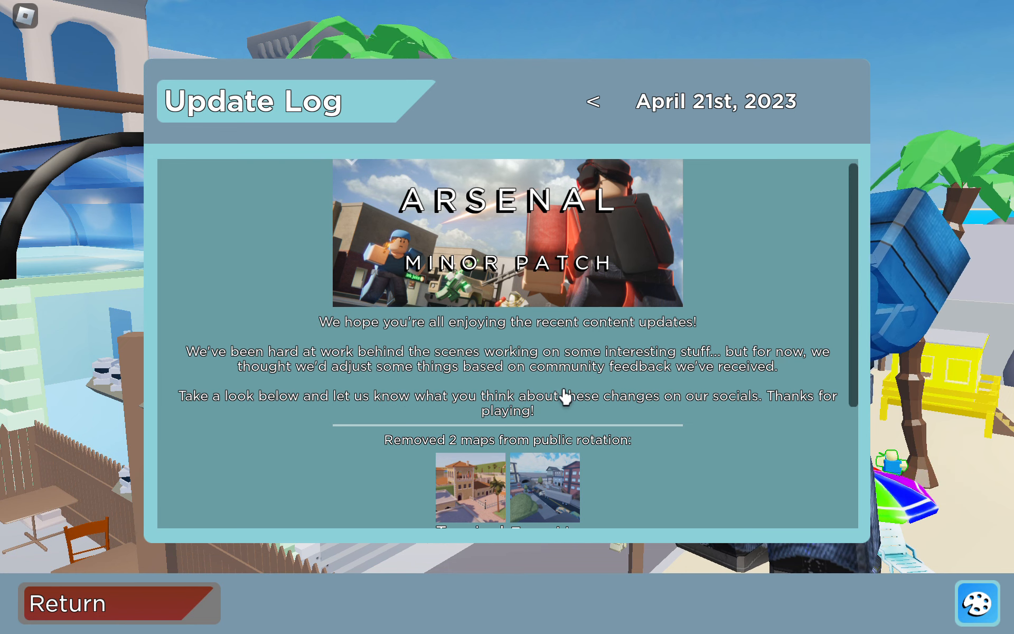
pyautogui.moveTo(638, 392)
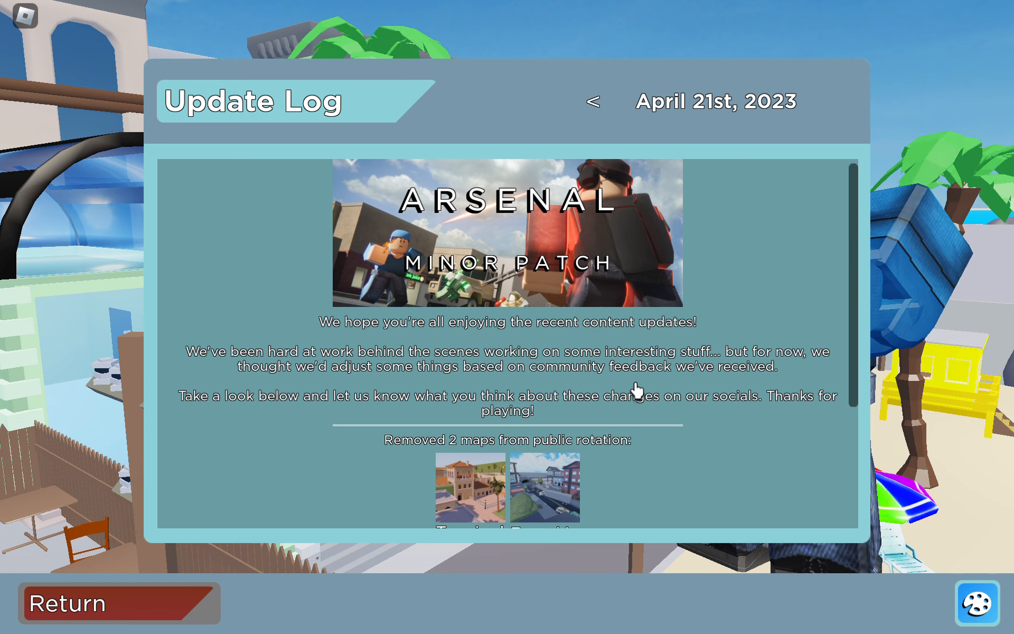
pyautogui.moveTo(766, 306)
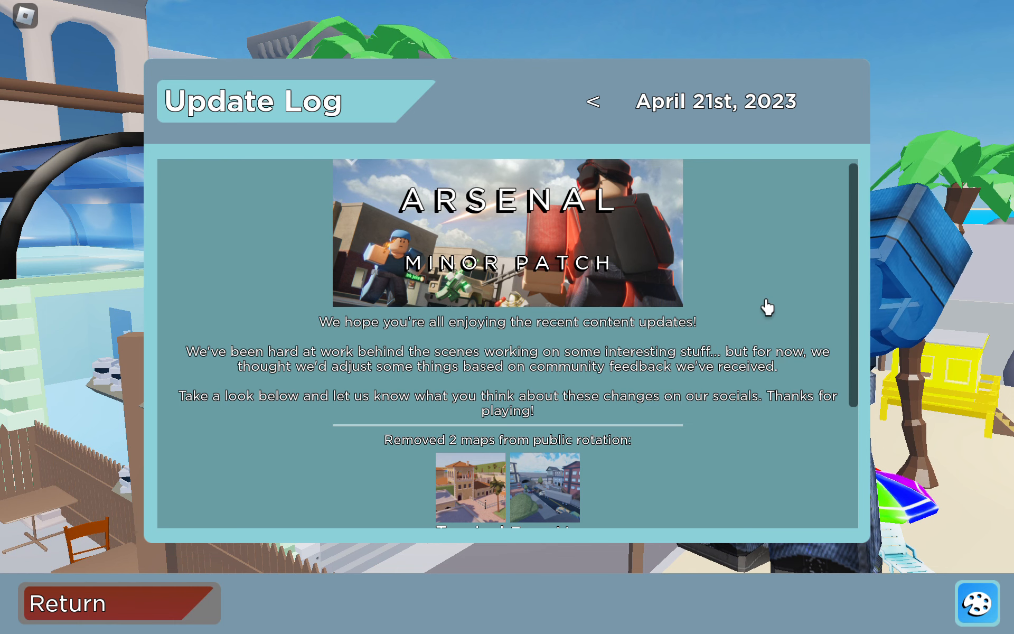
pyautogui.scroll(-3)
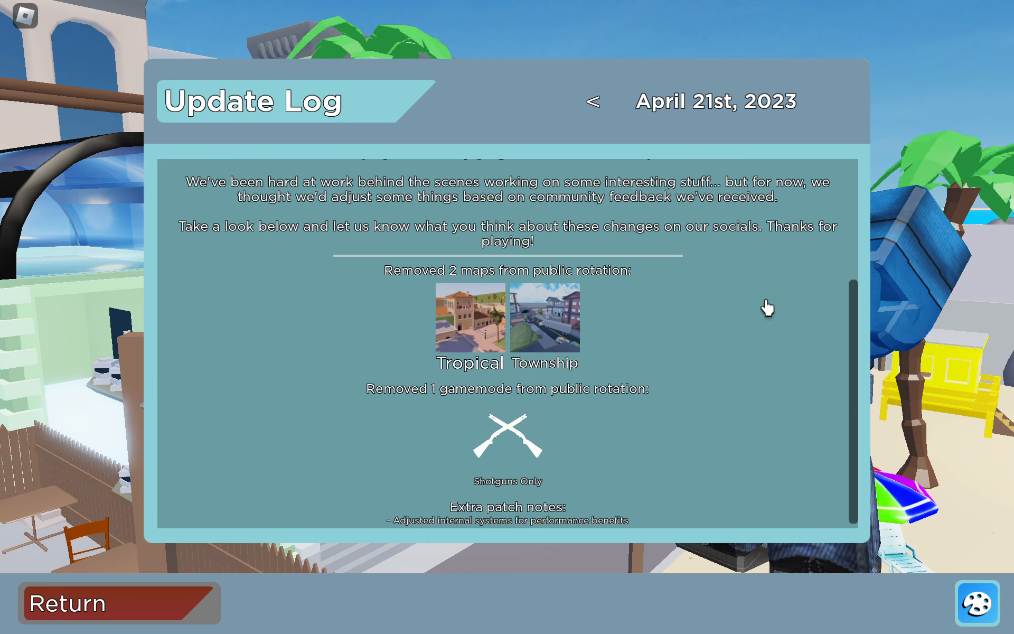
pyautogui.moveTo(721, 331)
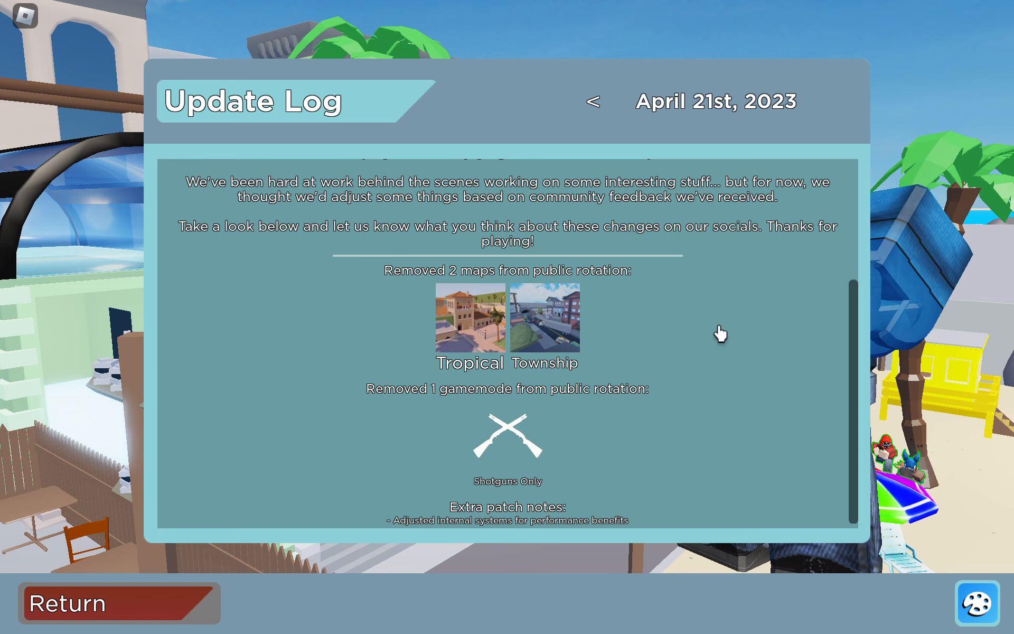